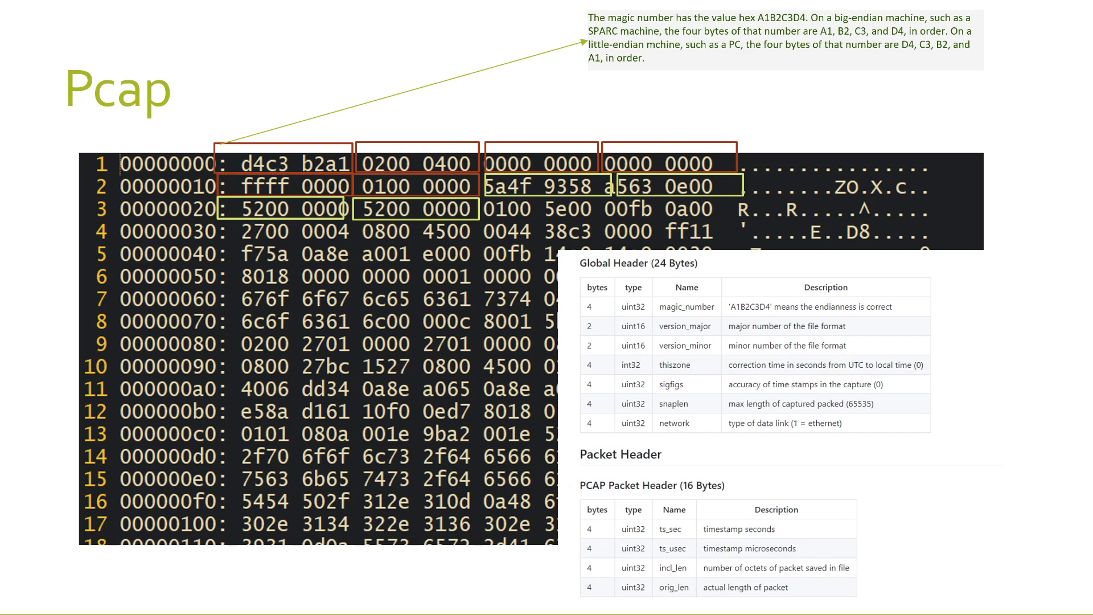
{"action": "mouse_move", "coordinate": [347, 250]}
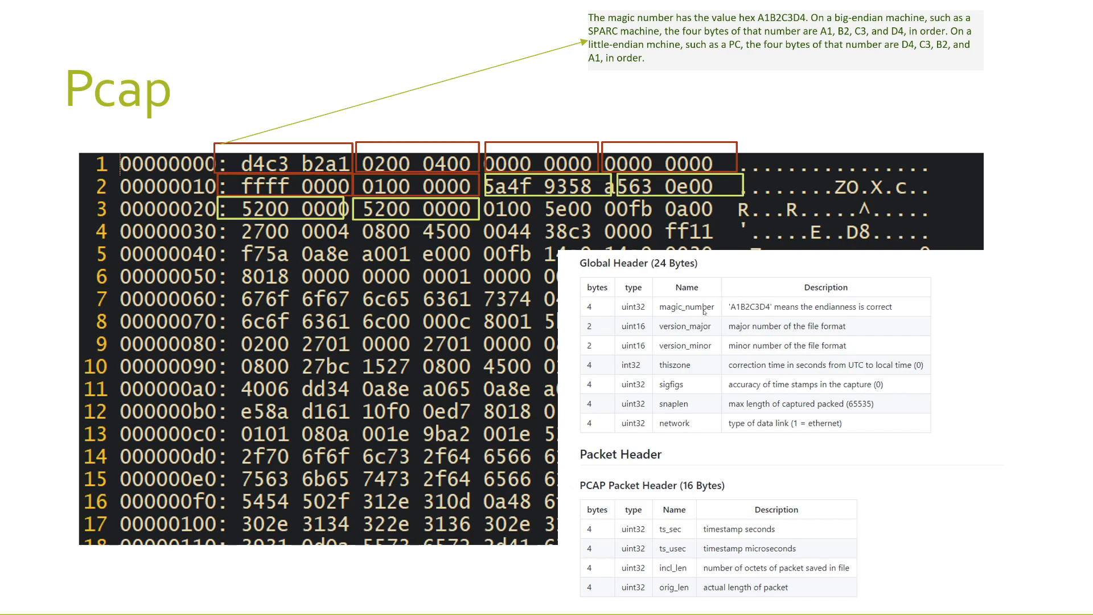
{"action": "mouse_move", "coordinate": [730, 317]}
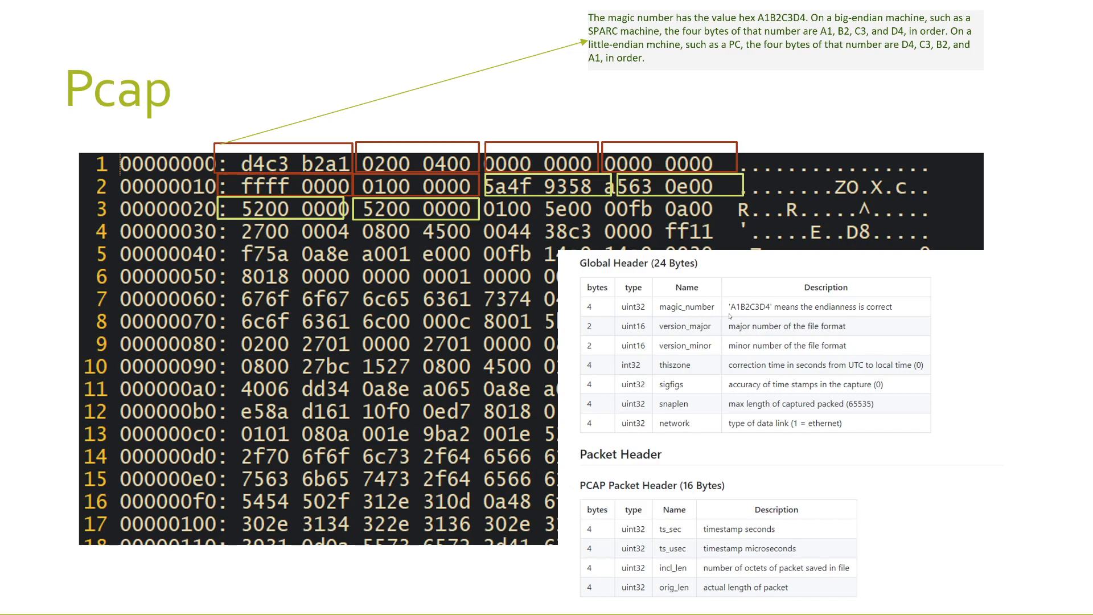
{"action": "mouse_move", "coordinate": [776, 314]}
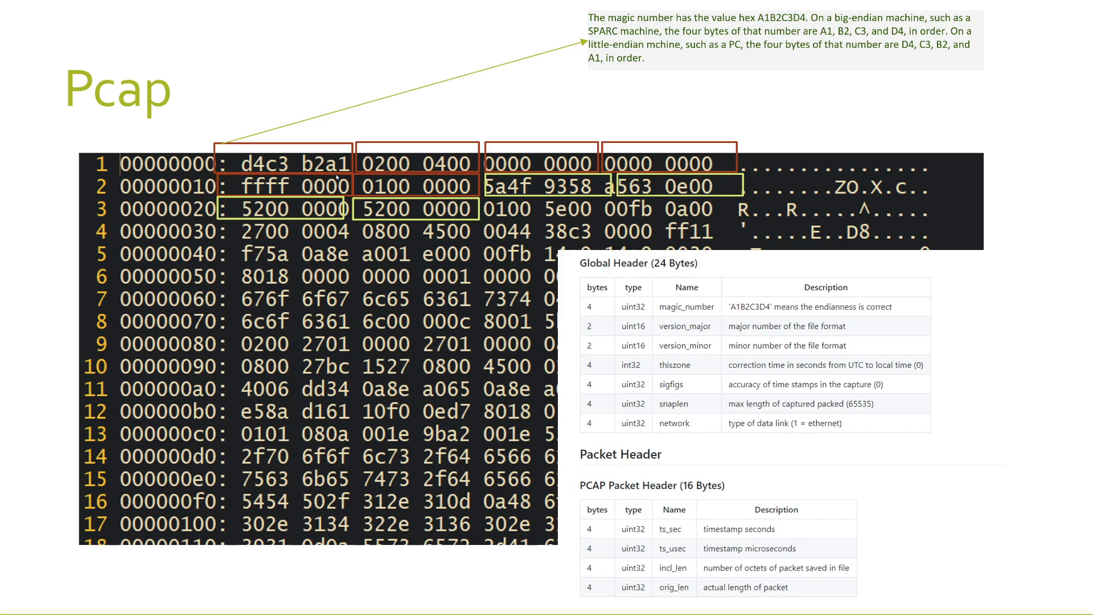
{"action": "mouse_move", "coordinate": [340, 176]}
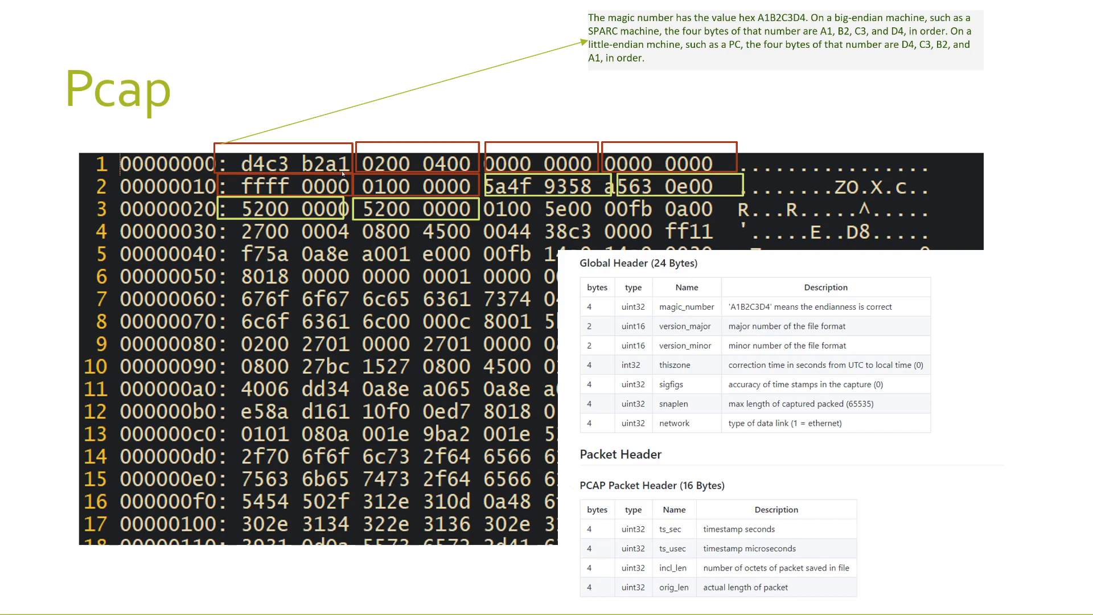
{"action": "mouse_move", "coordinate": [344, 173]}
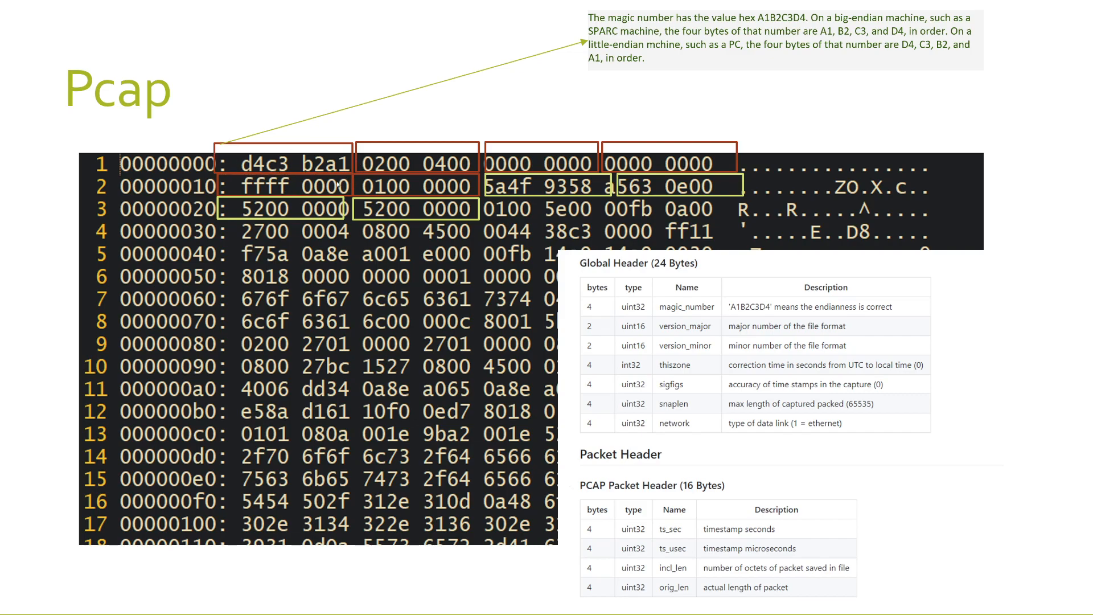
{"action": "mouse_move", "coordinate": [766, 346]}
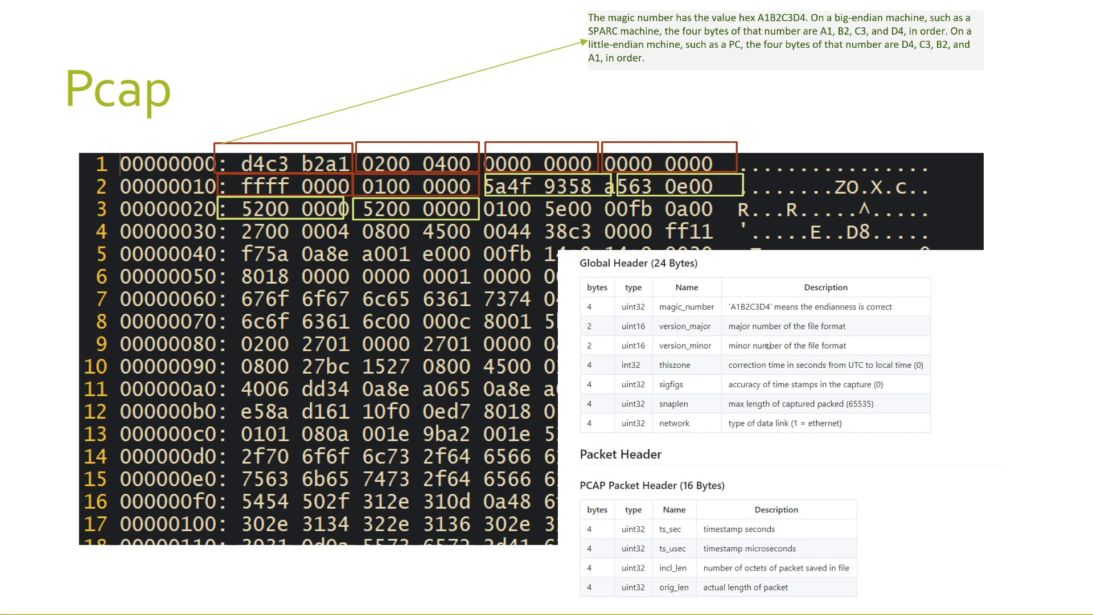
{"action": "mouse_move", "coordinate": [699, 357]}
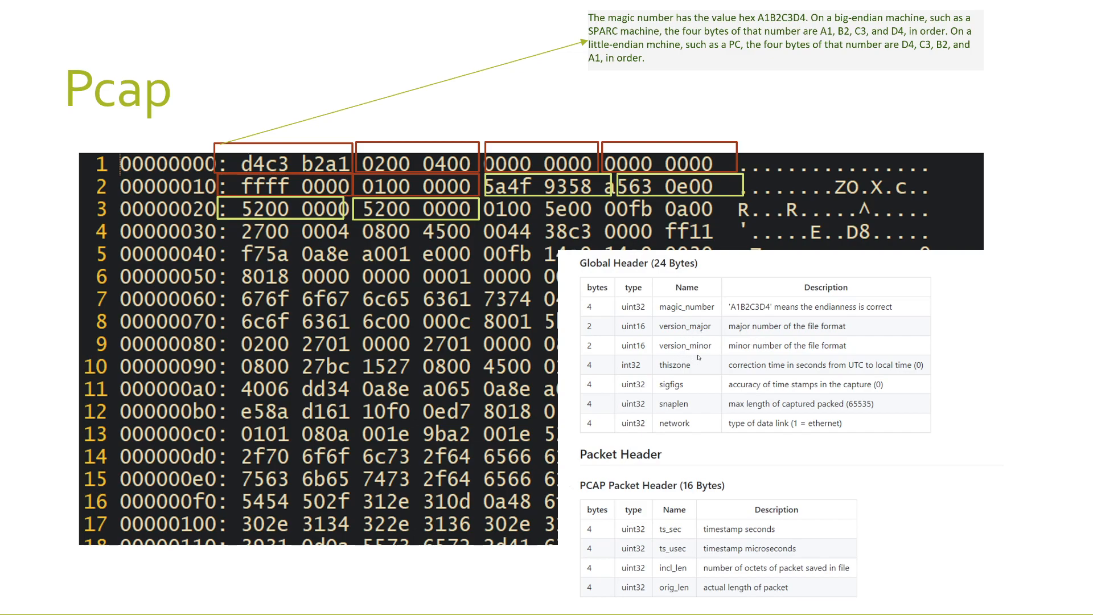
{"action": "mouse_move", "coordinate": [456, 172]}
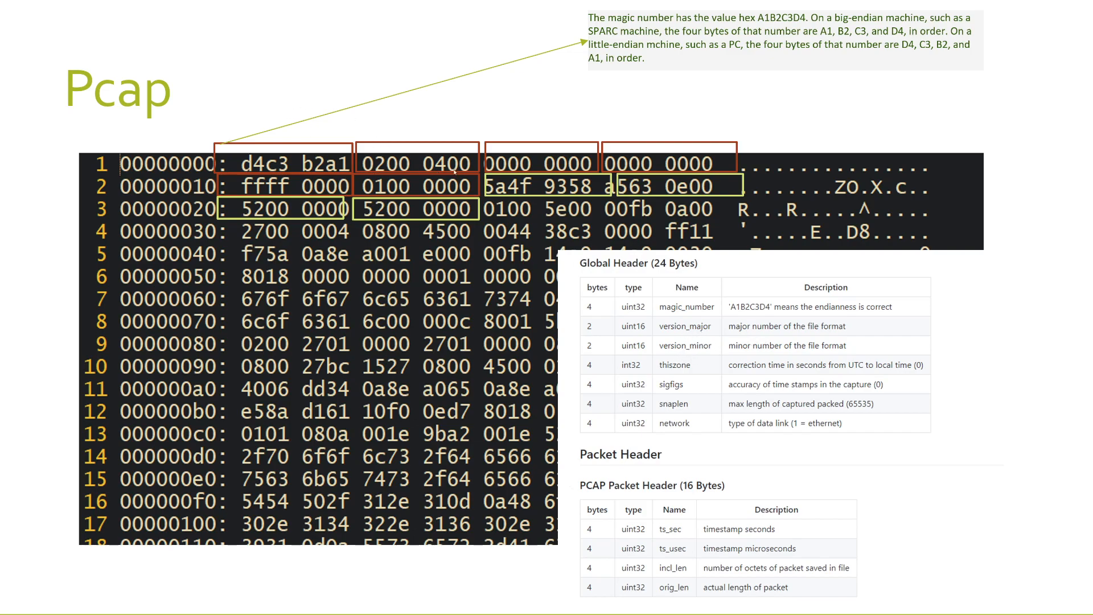
{"action": "mouse_move", "coordinate": [526, 209]}
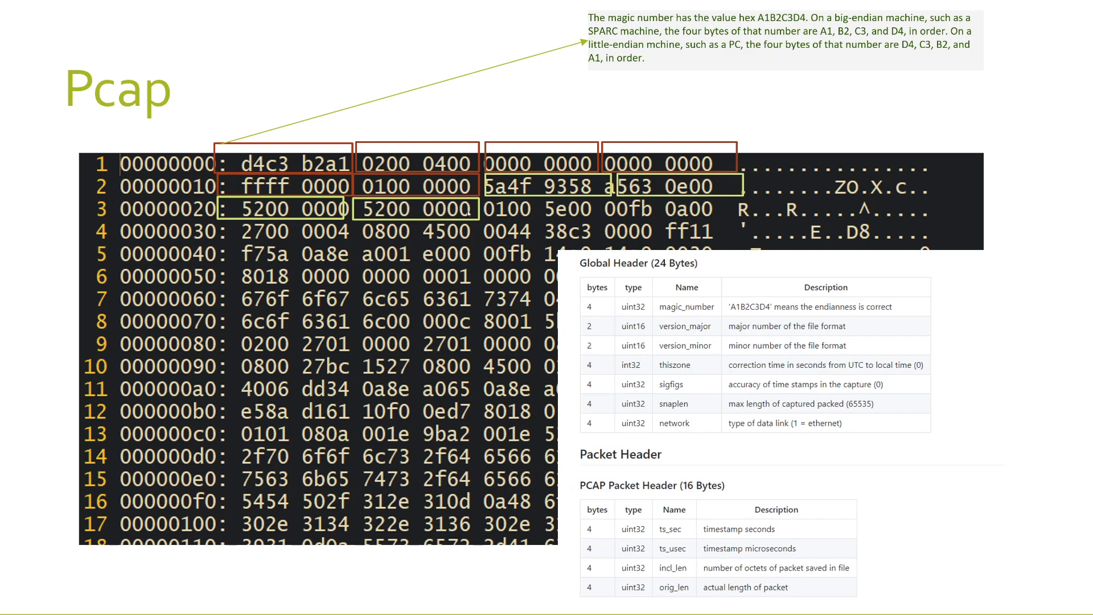
{"action": "mouse_move", "coordinate": [466, 214]}
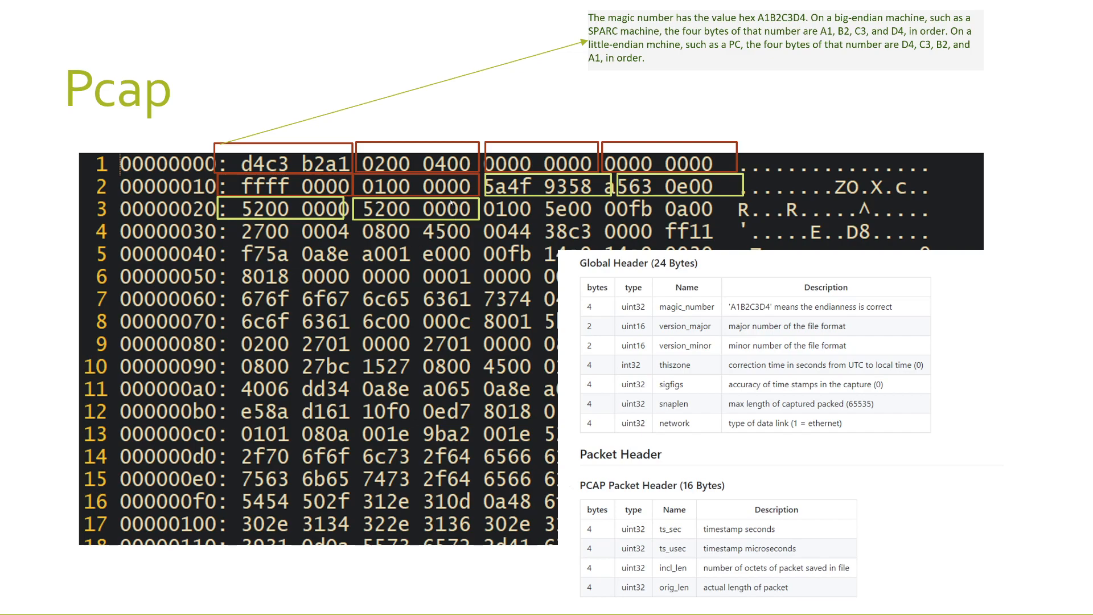
{"action": "mouse_move", "coordinate": [408, 174]}
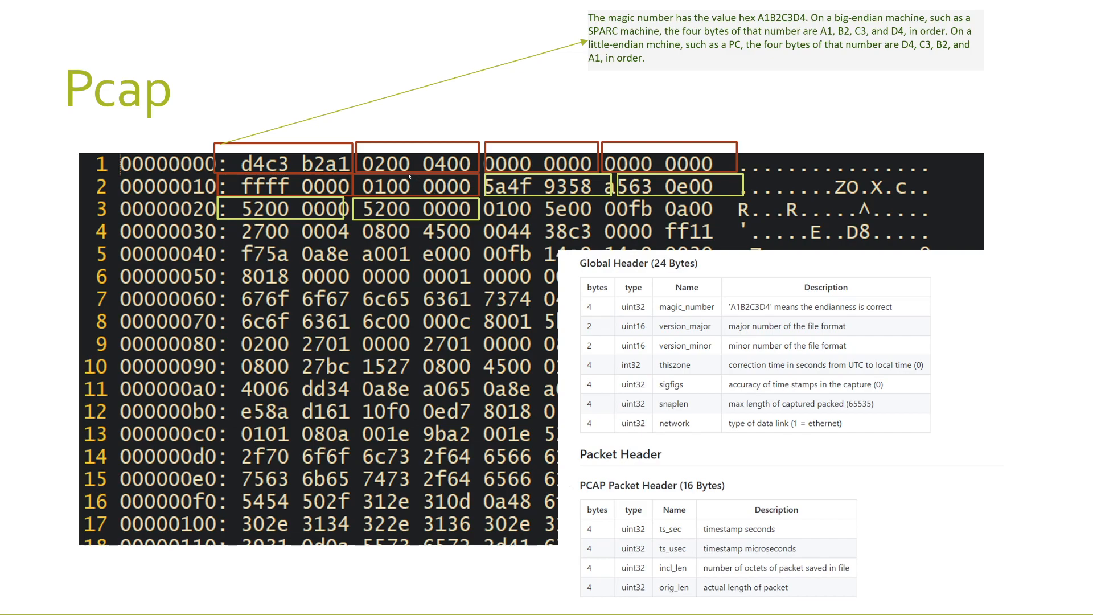
{"action": "mouse_move", "coordinate": [682, 364]}
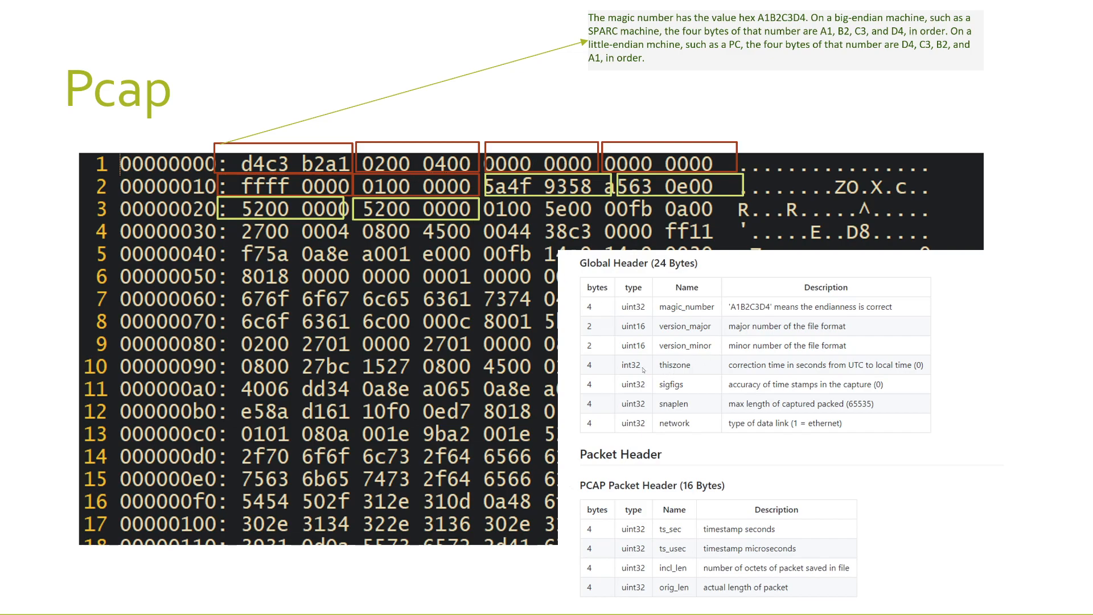
{"action": "mouse_move", "coordinate": [648, 178]}
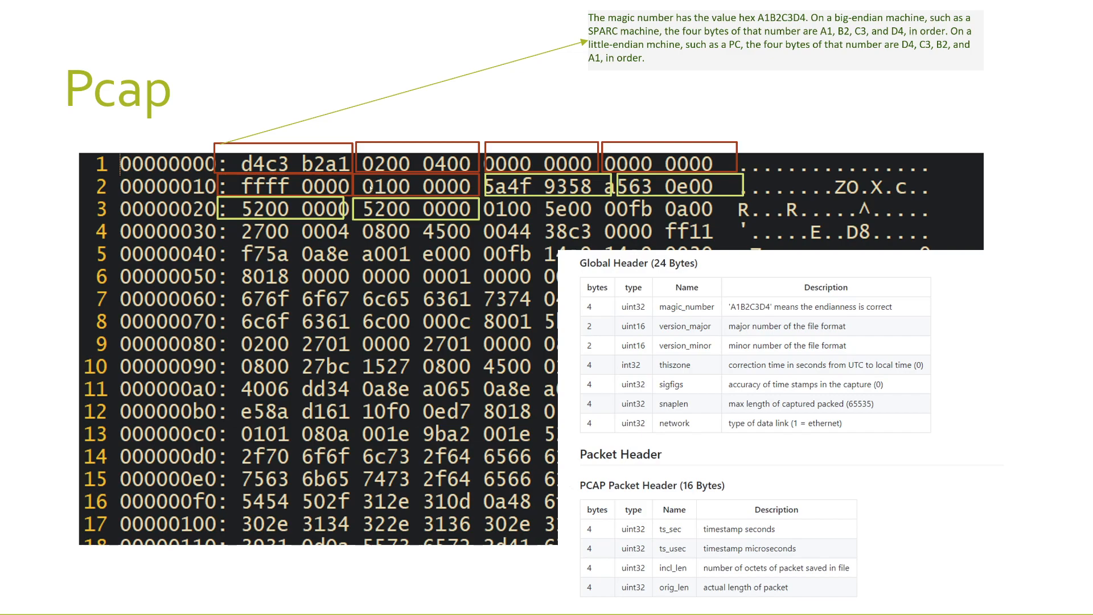
{"action": "mouse_move", "coordinate": [701, 308]}
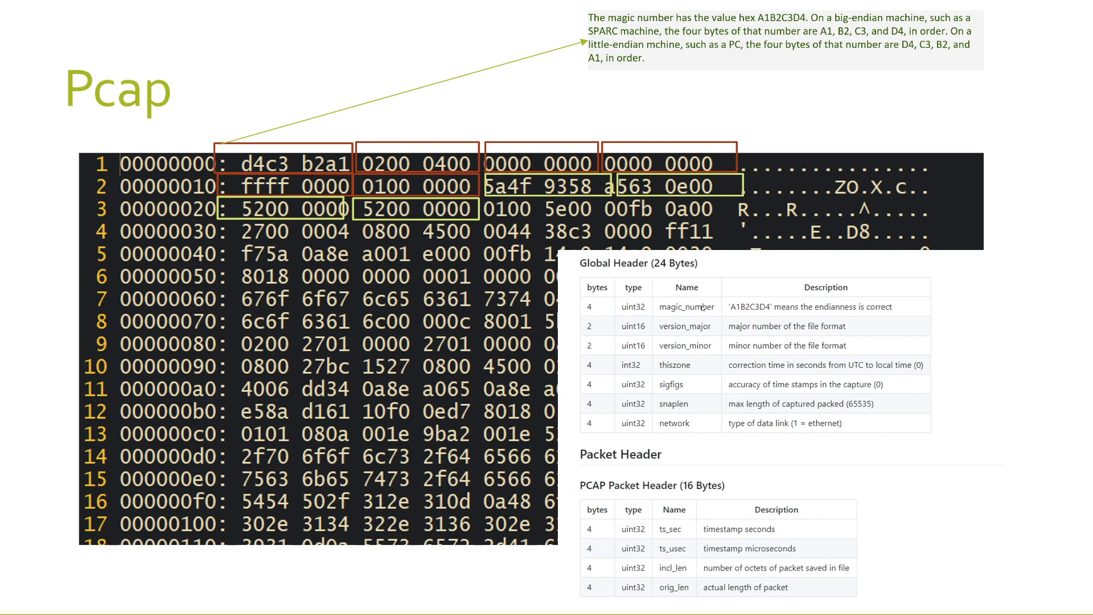
{"action": "mouse_move", "coordinate": [492, 211]}
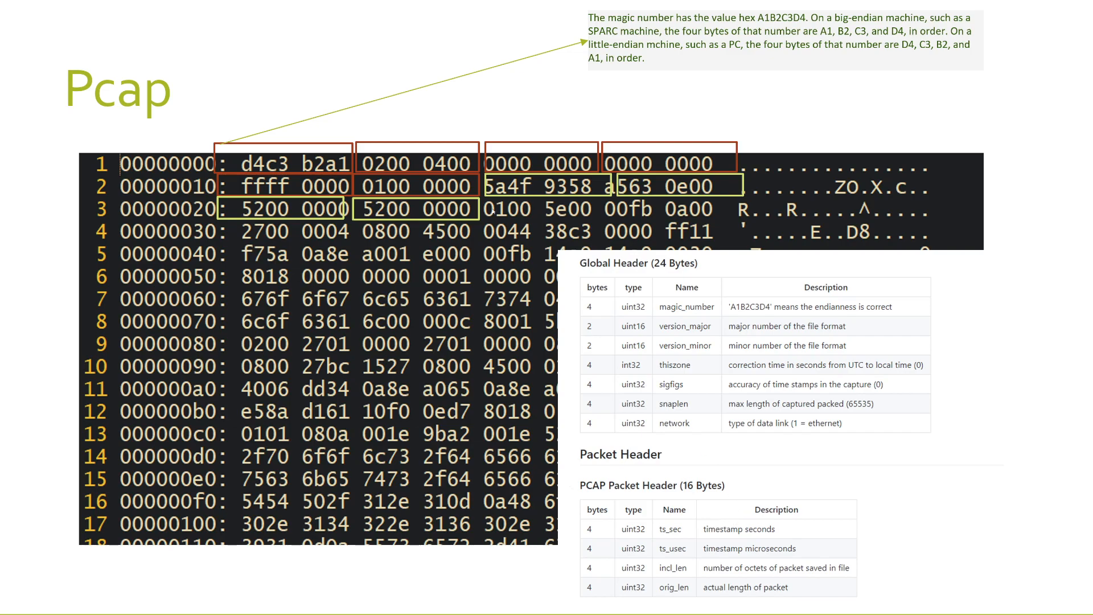
{"action": "mouse_move", "coordinate": [479, 238]}
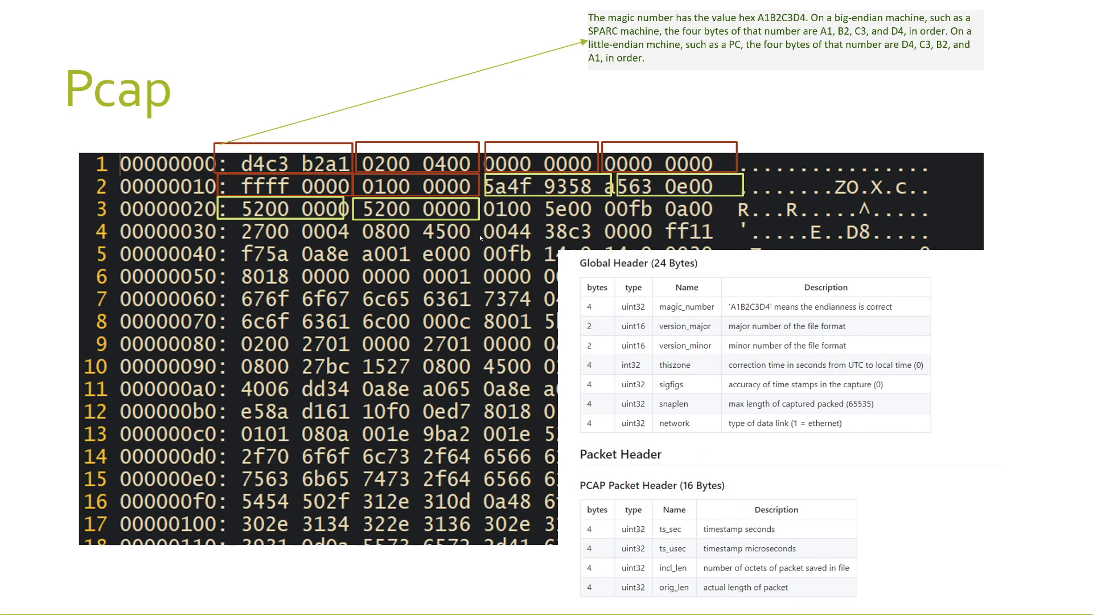
{"action": "mouse_move", "coordinate": [543, 205]}
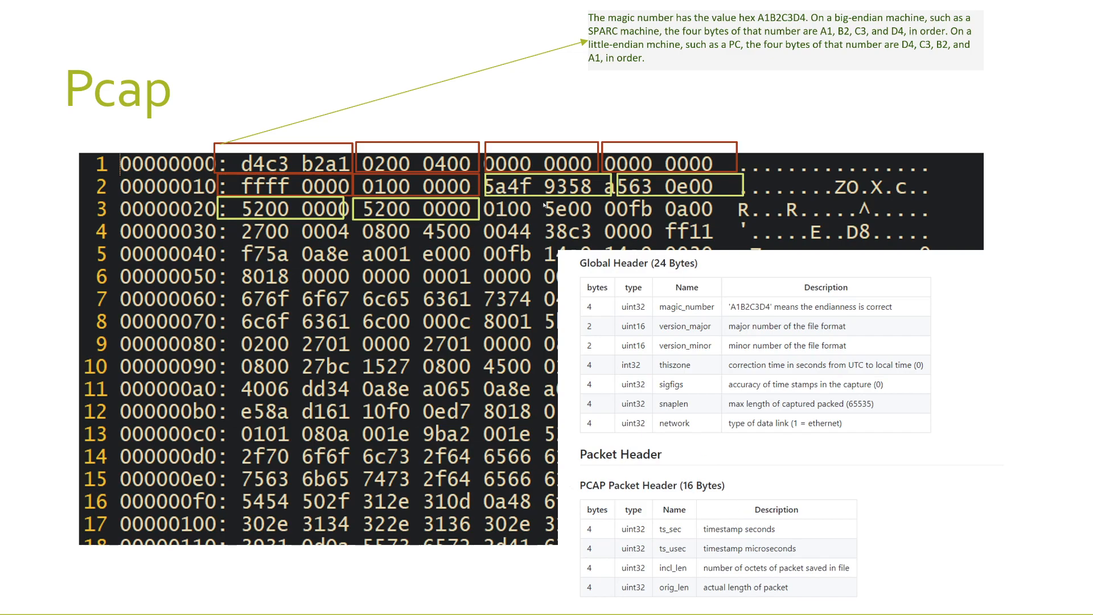
{"action": "mouse_move", "coordinate": [475, 120]}
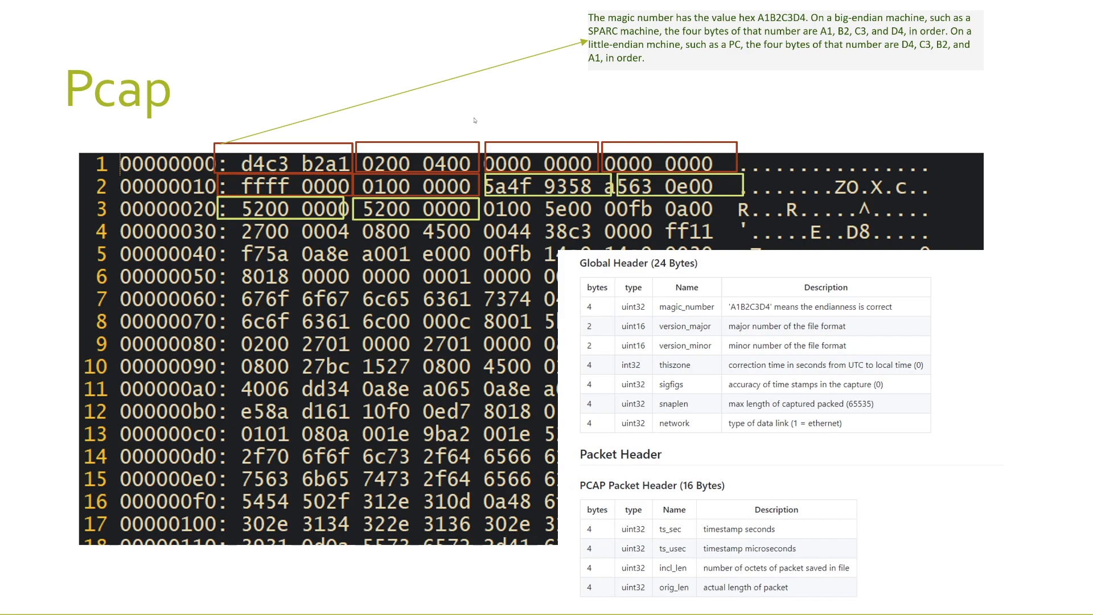
{"action": "mouse_move", "coordinate": [652, 173]}
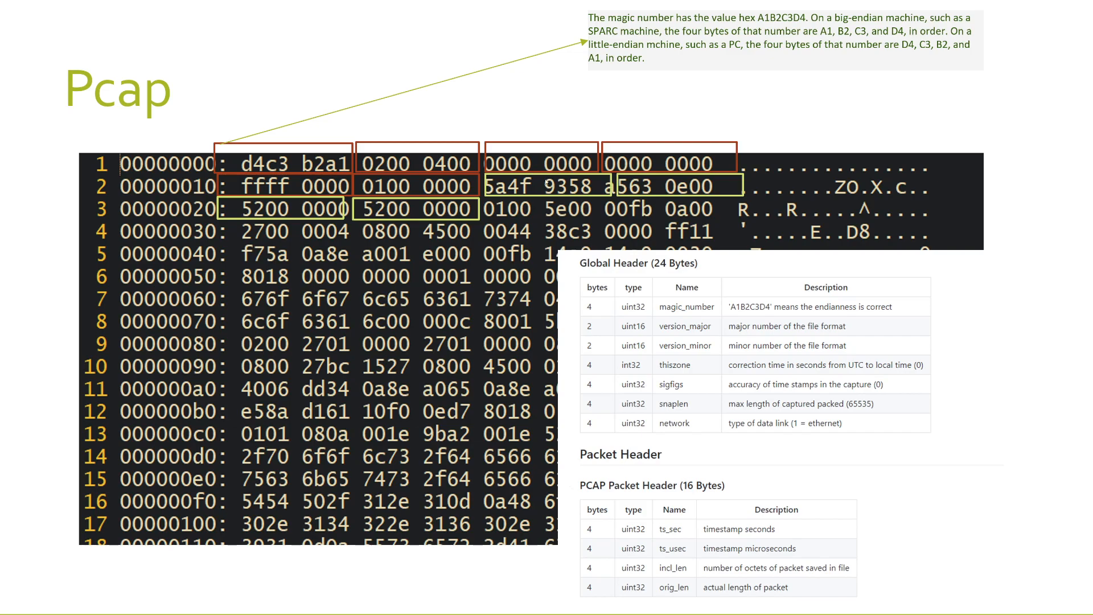
{"action": "mouse_move", "coordinate": [496, 195]}
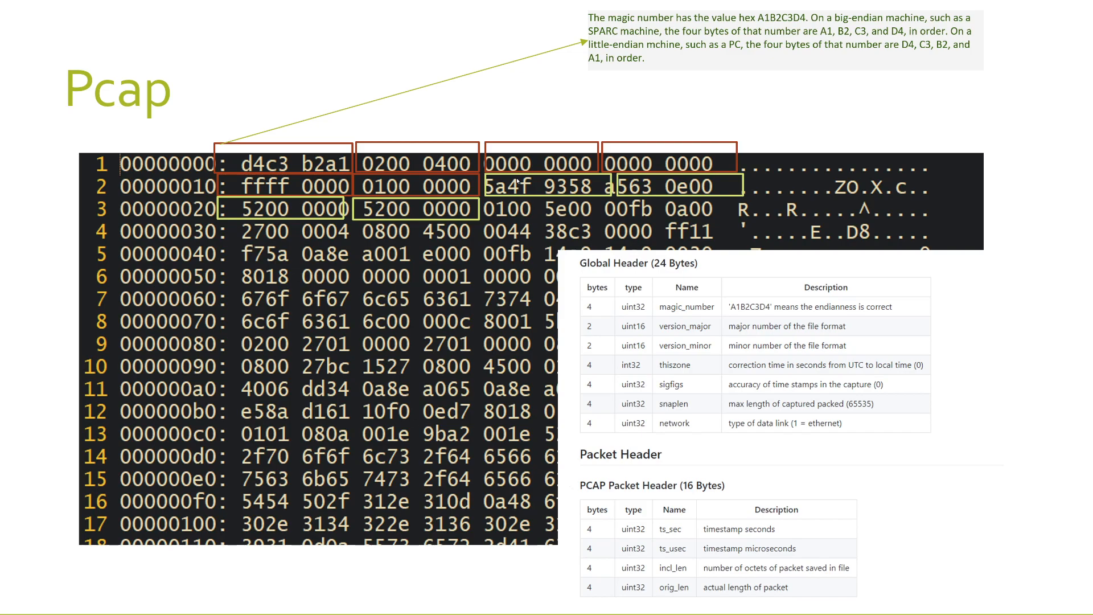
{"action": "mouse_move", "coordinate": [515, 180]}
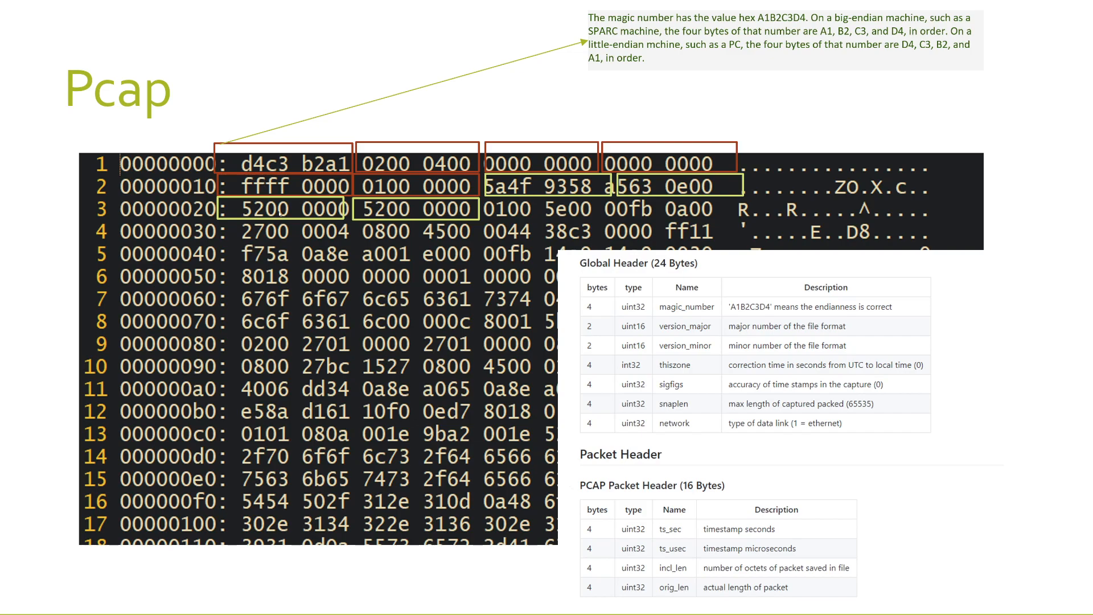
{"action": "mouse_move", "coordinate": [340, 216]}
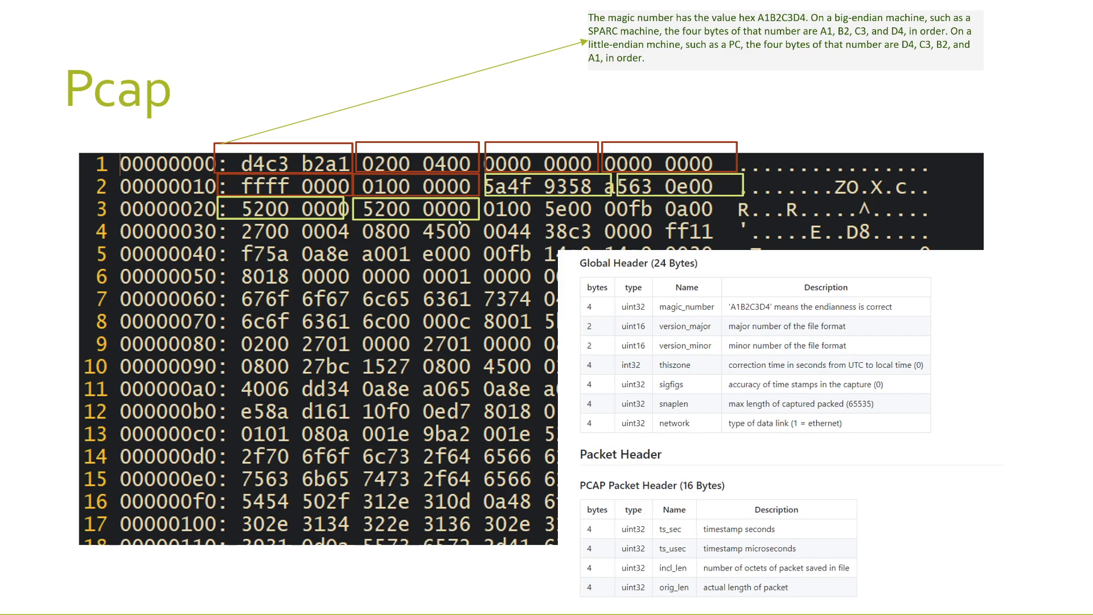
{"action": "mouse_move", "coordinate": [765, 578]}
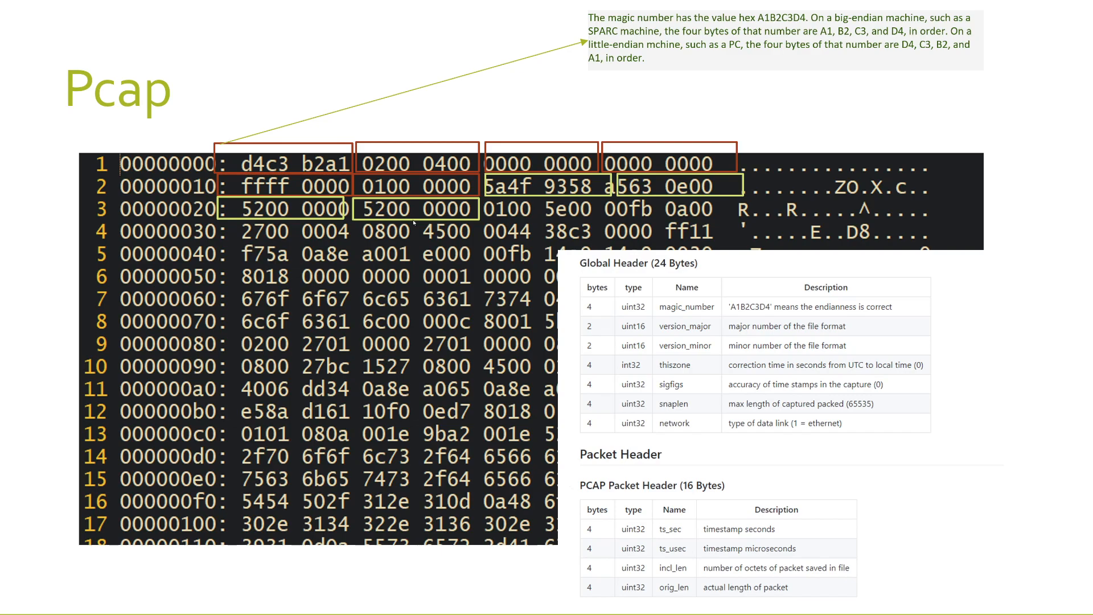
{"action": "mouse_move", "coordinate": [411, 223]}
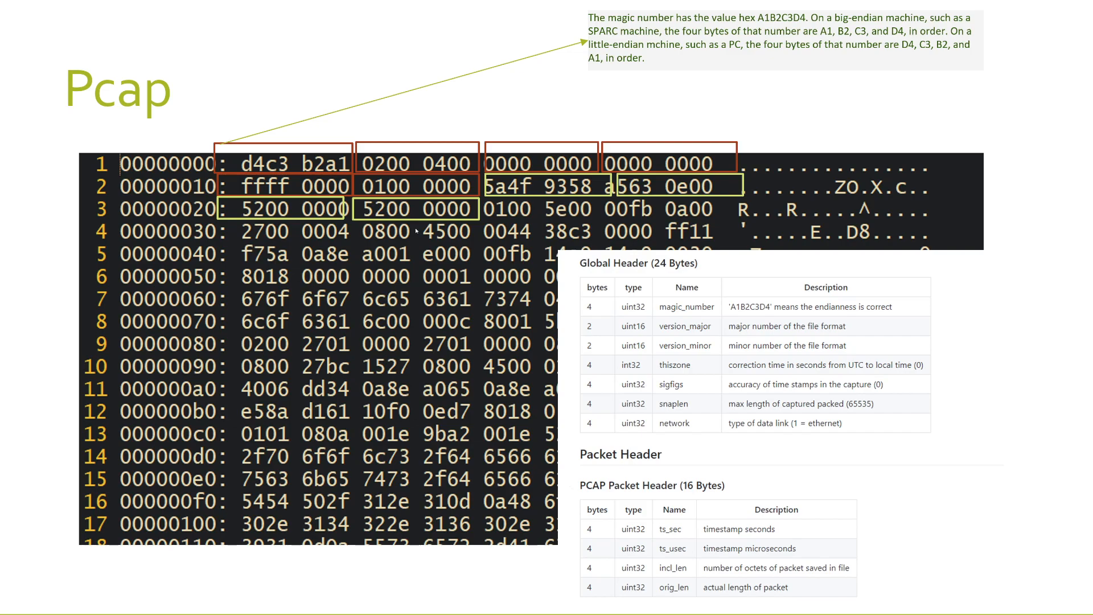
{"action": "mouse_move", "coordinate": [411, 234]}
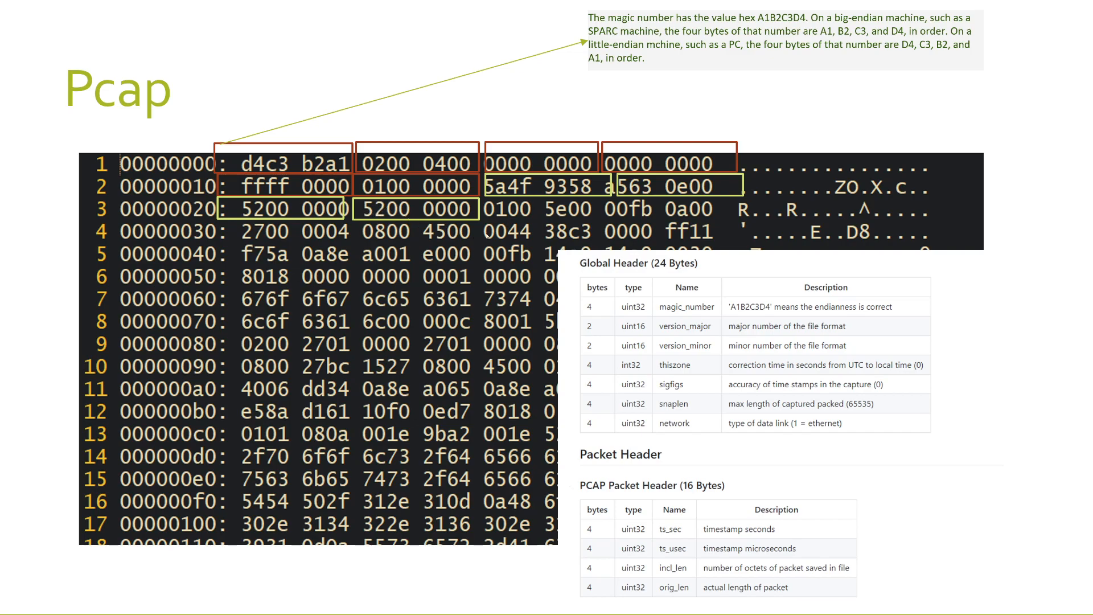
{"action": "mouse_move", "coordinate": [488, 235]}
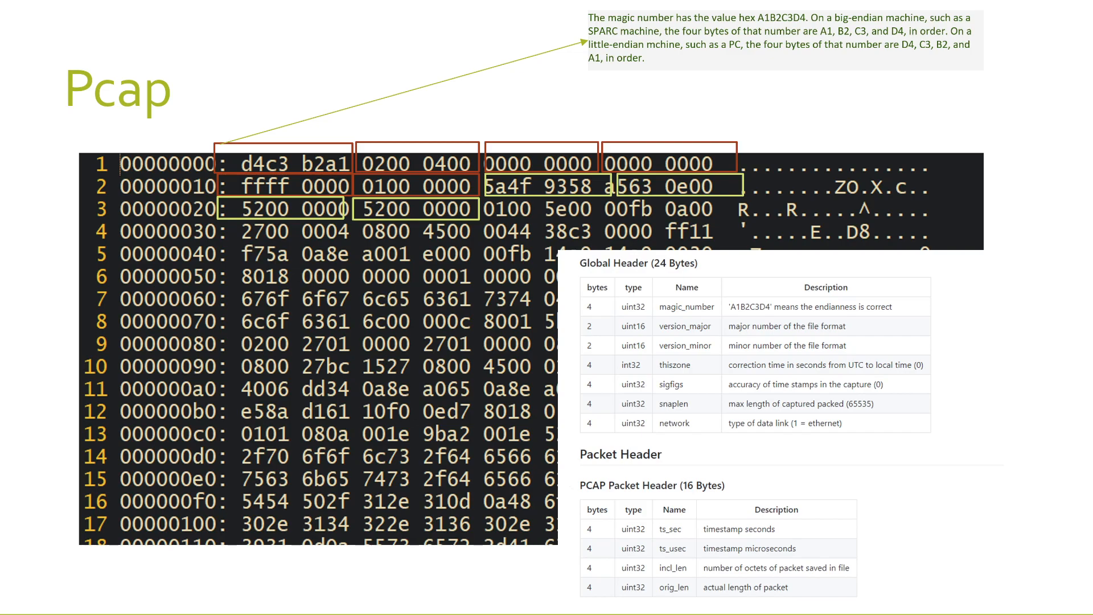
{"action": "mouse_move", "coordinate": [509, 326]}
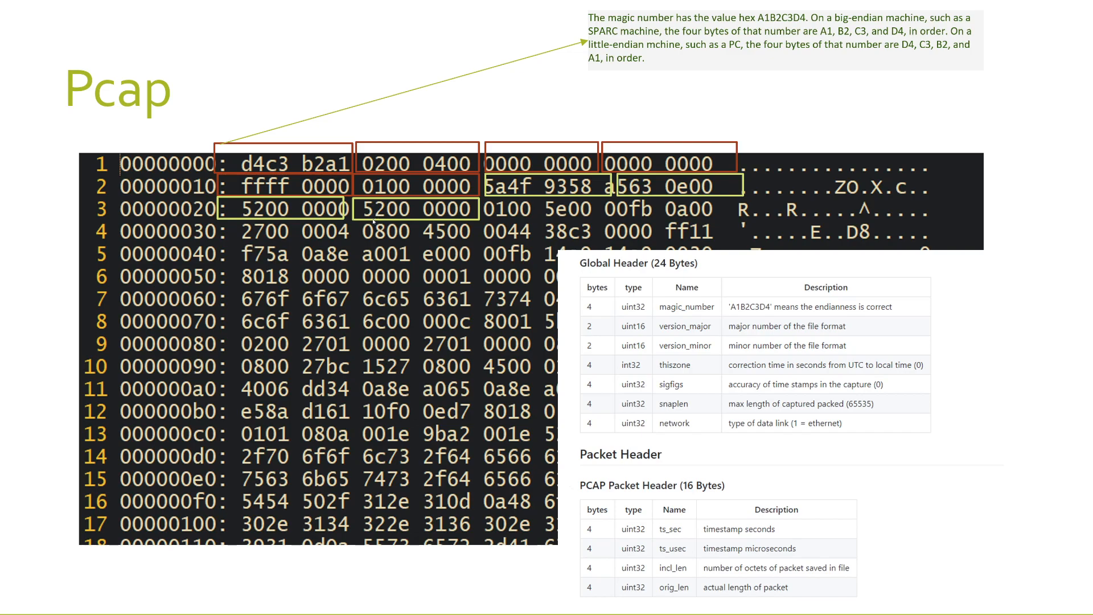
{"action": "mouse_move", "coordinate": [375, 219]}
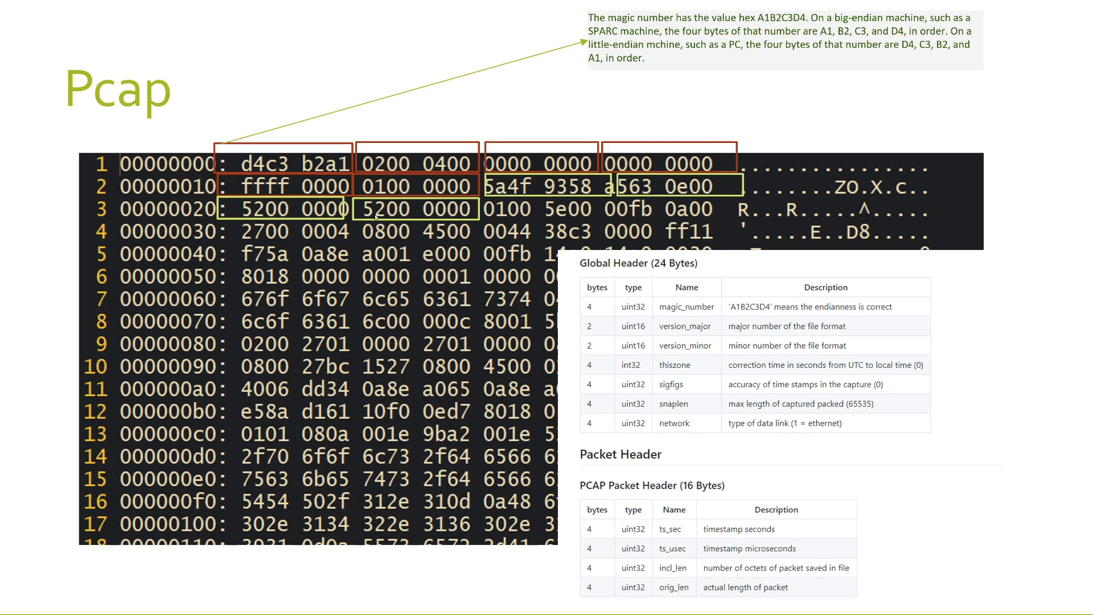
{"action": "mouse_move", "coordinate": [499, 223]}
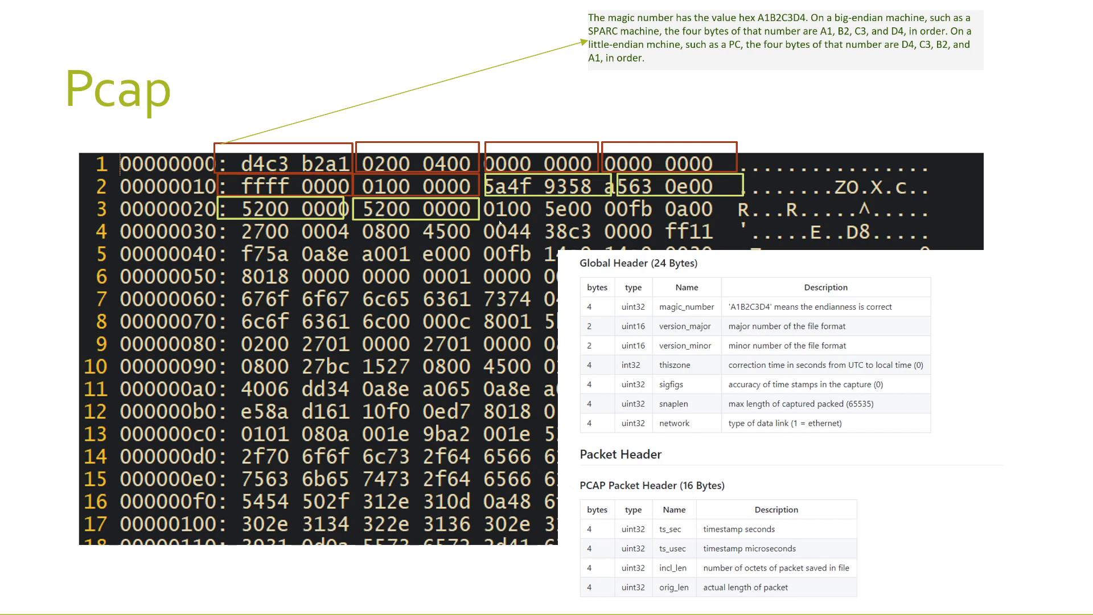
{"action": "mouse_move", "coordinate": [484, 397]}
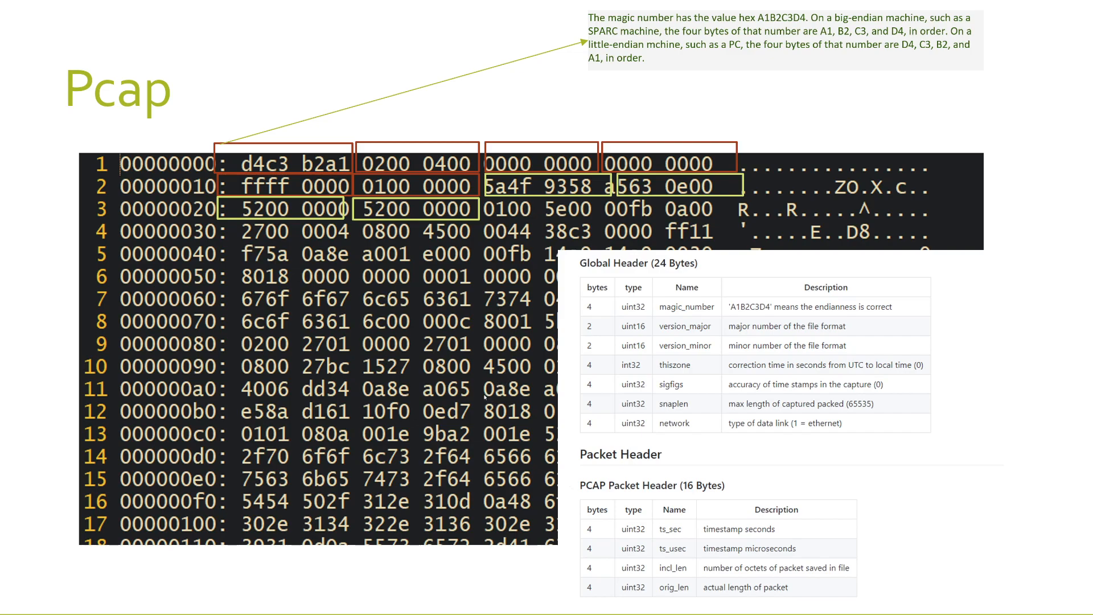
{"action": "mouse_move", "coordinate": [483, 396]}
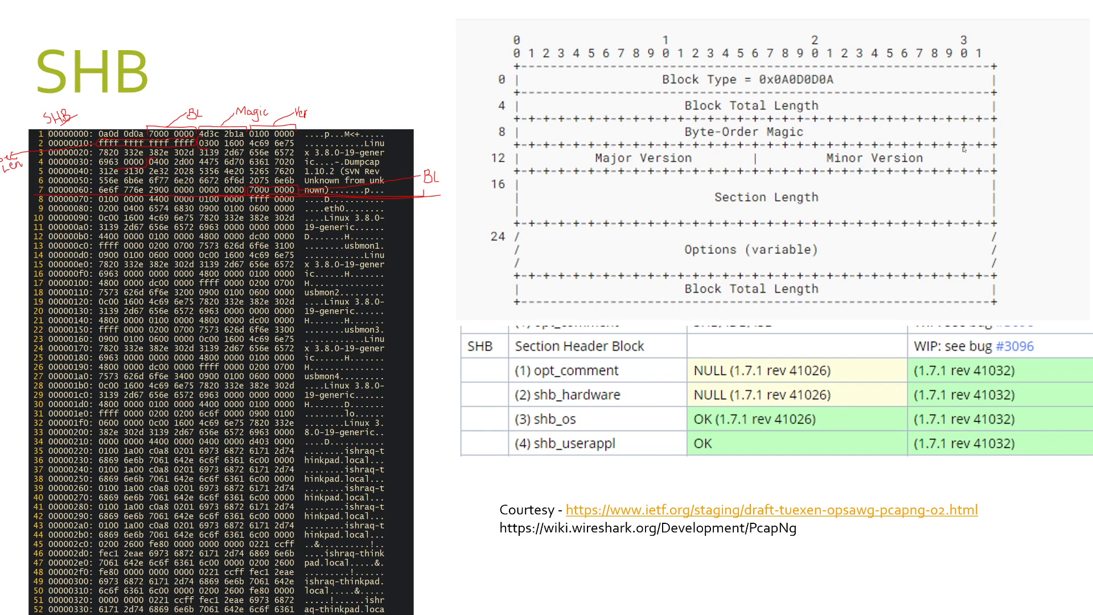
{"action": "mouse_move", "coordinate": [782, 90]}
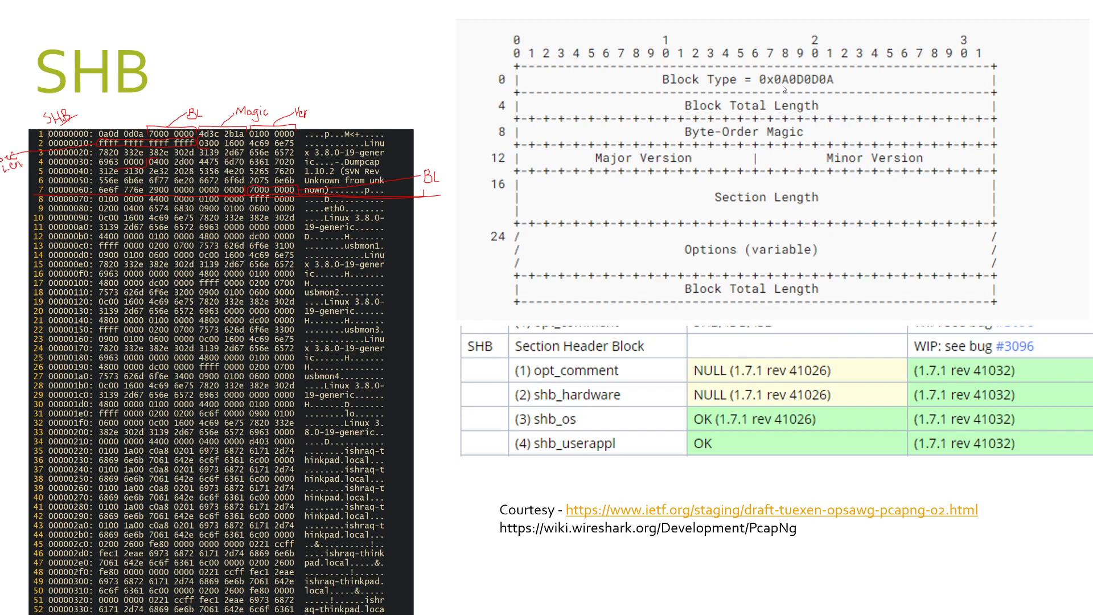
{"action": "mouse_move", "coordinate": [742, 86]}
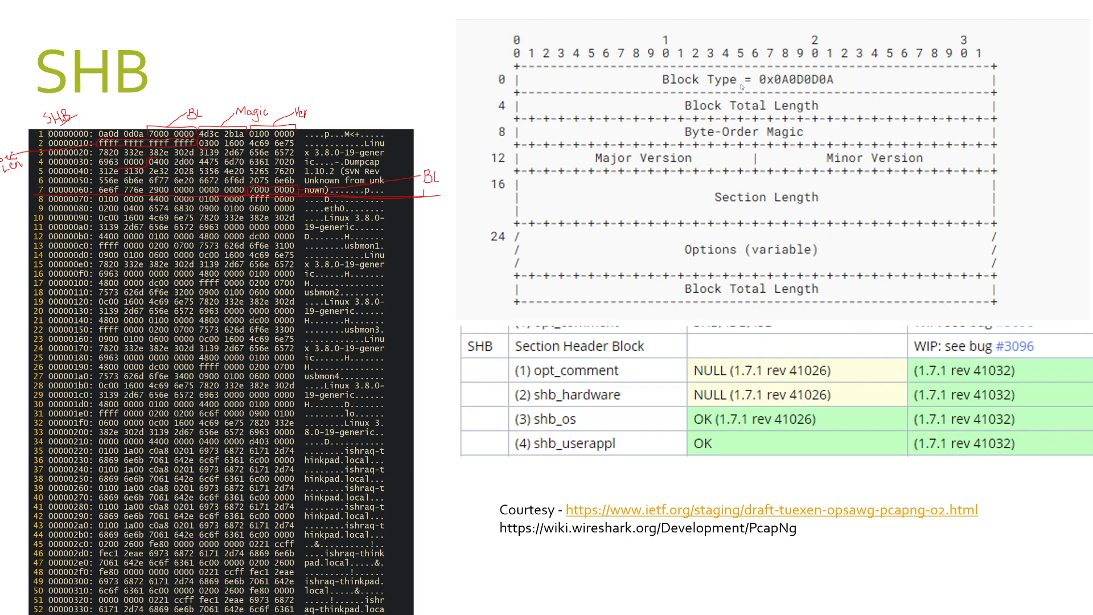
{"action": "mouse_move", "coordinate": [652, 96]}
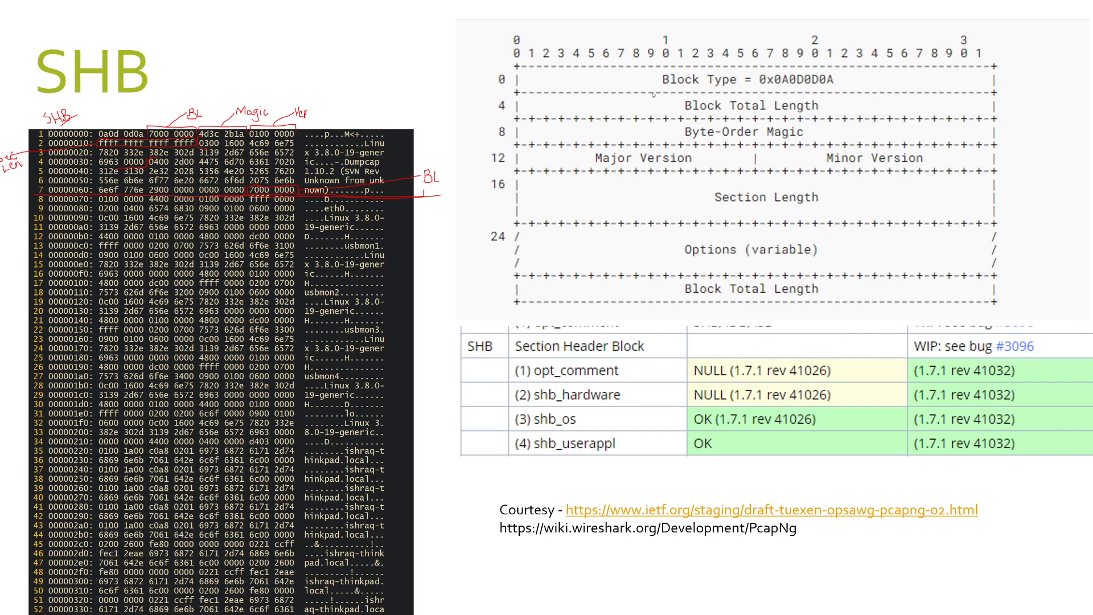
{"action": "mouse_move", "coordinate": [877, 184]}
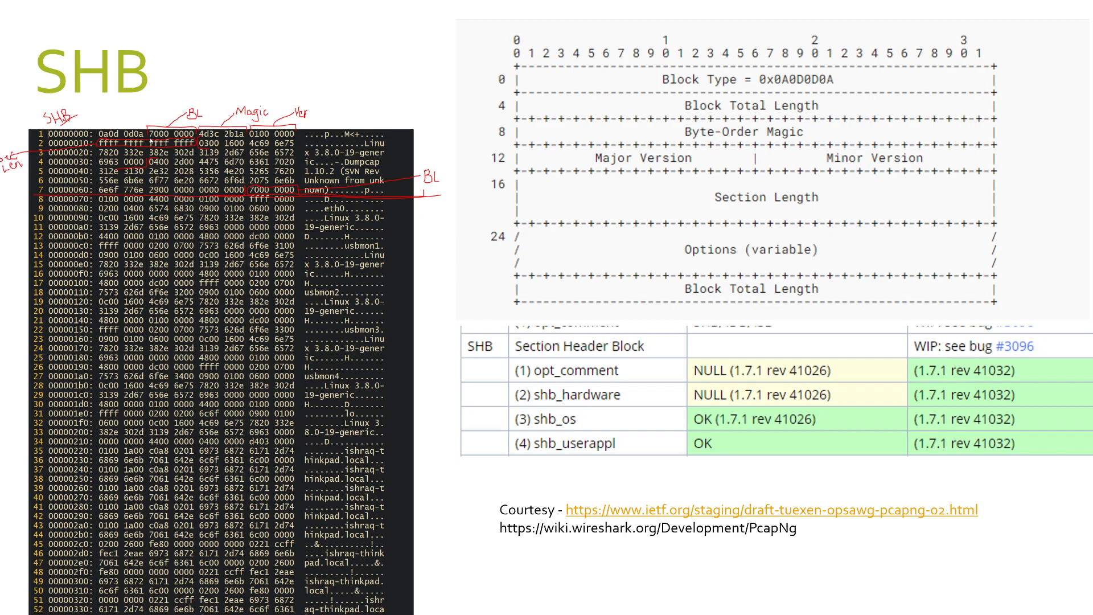
{"action": "mouse_move", "coordinate": [638, 166]}
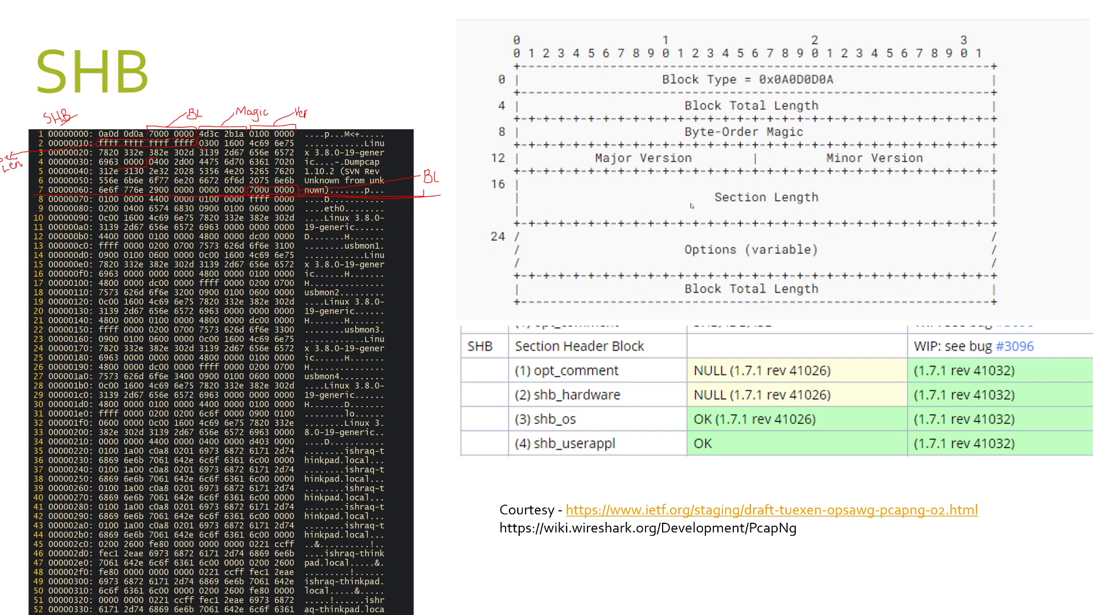
{"action": "mouse_move", "coordinate": [690, 206]}
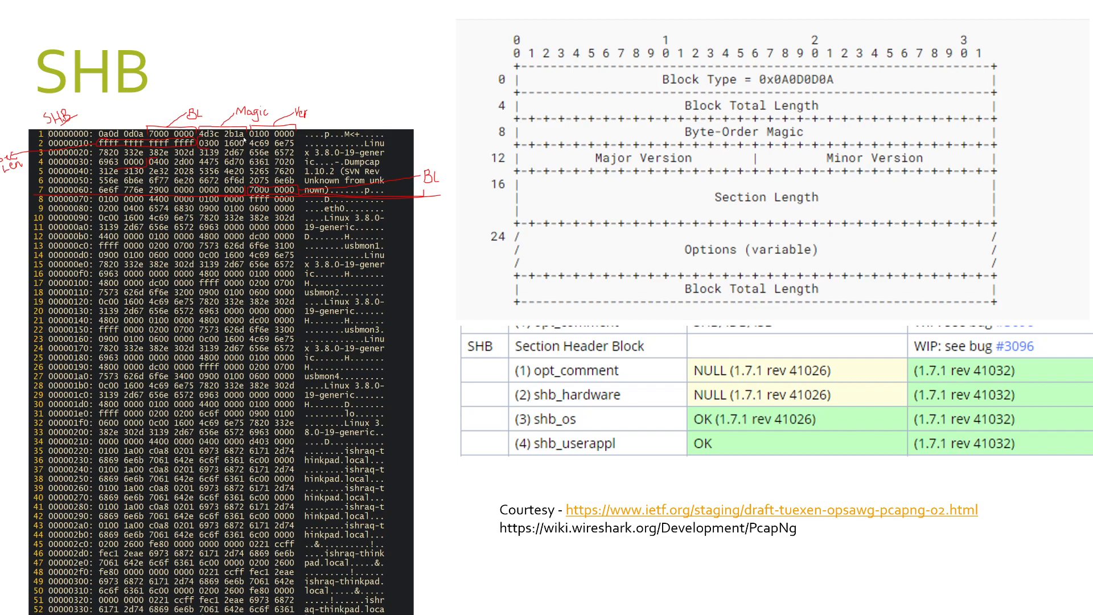
{"action": "mouse_move", "coordinate": [244, 140]}
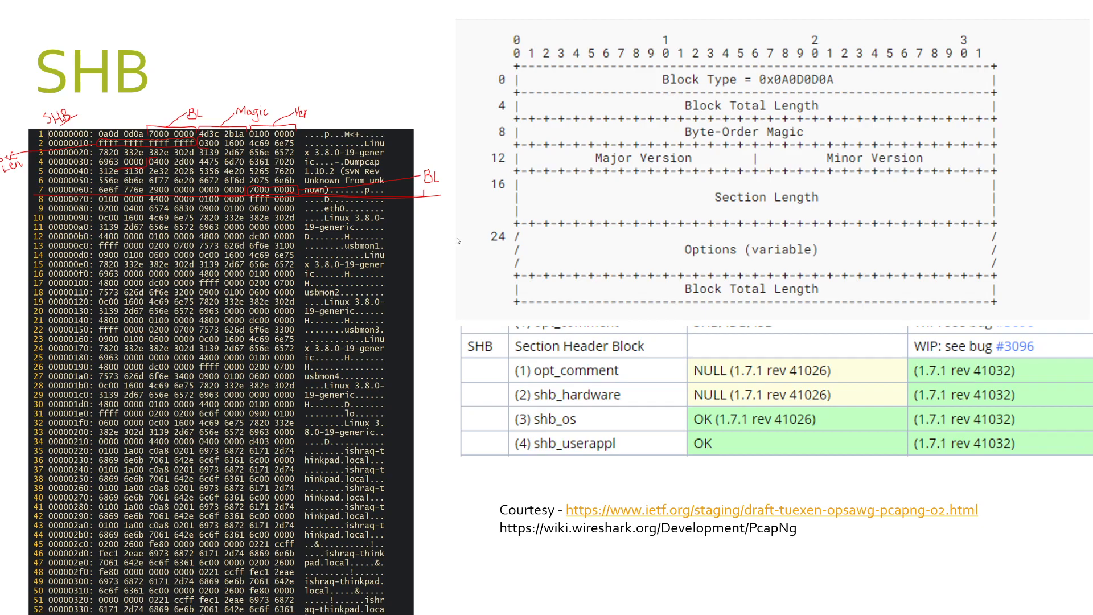
Advance the slideshow from the SHB slide to the Magic Number code slide.
{"action": "key", "text": "Right"}
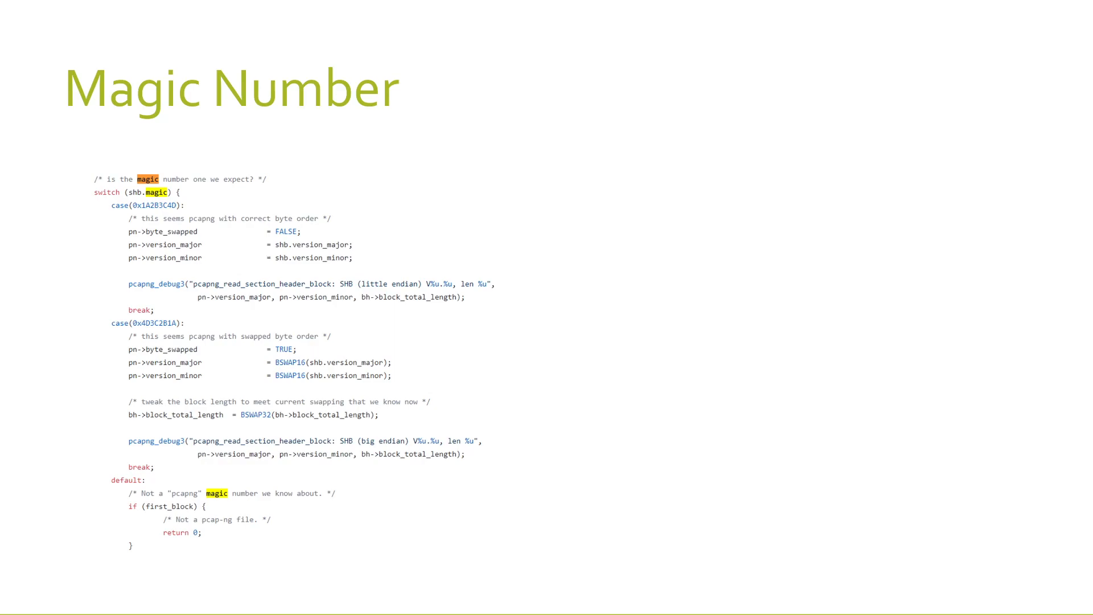
{"action": "mouse_move", "coordinate": [171, 211]}
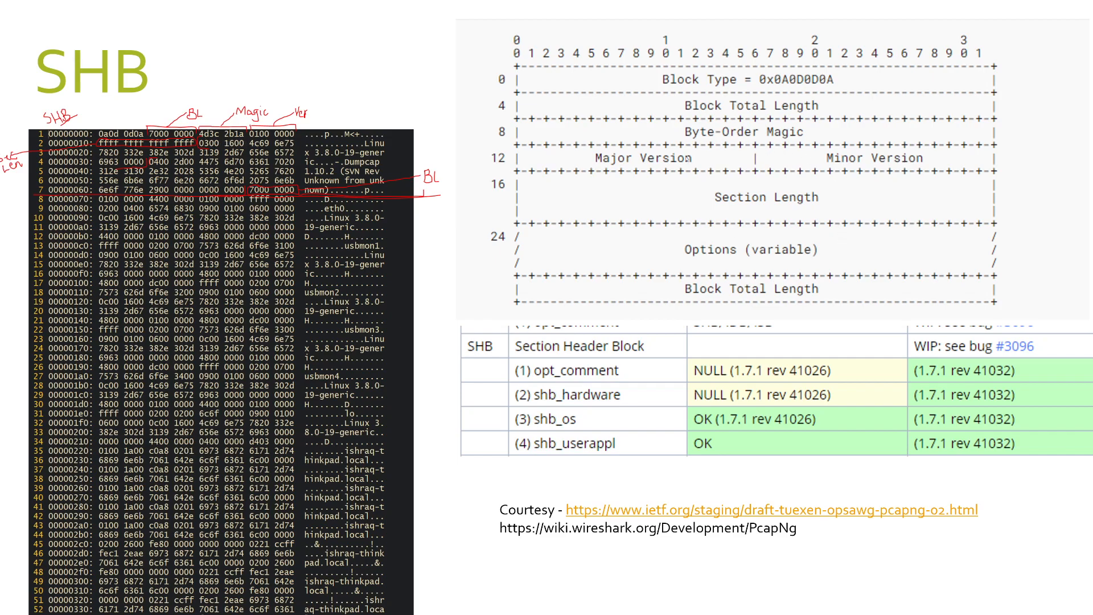
{"action": "mouse_move", "coordinate": [685, 159]}
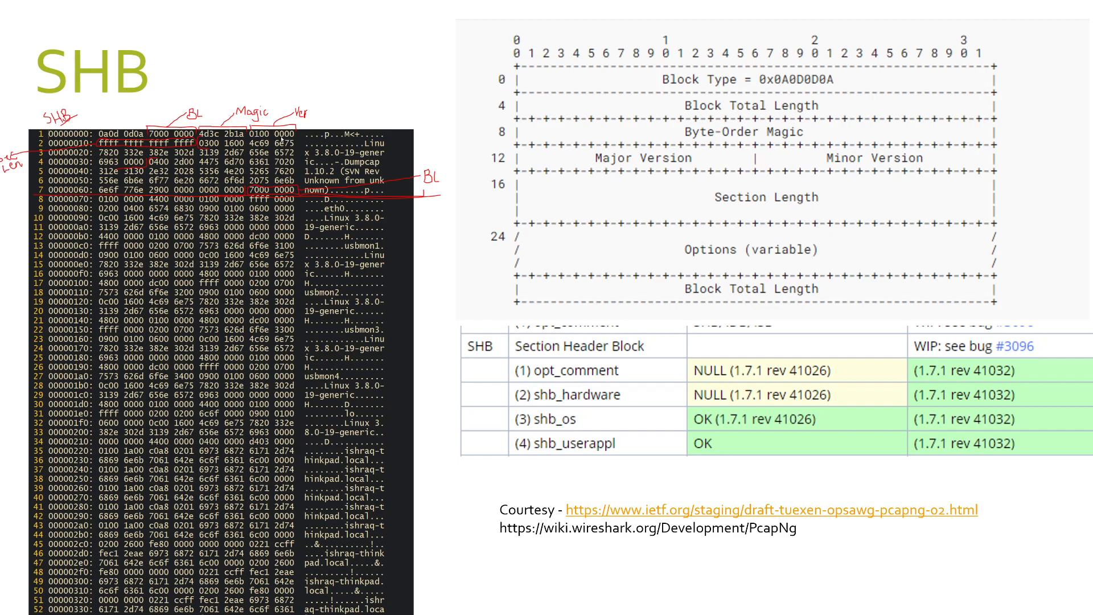
{"action": "mouse_move", "coordinate": [503, 233]}
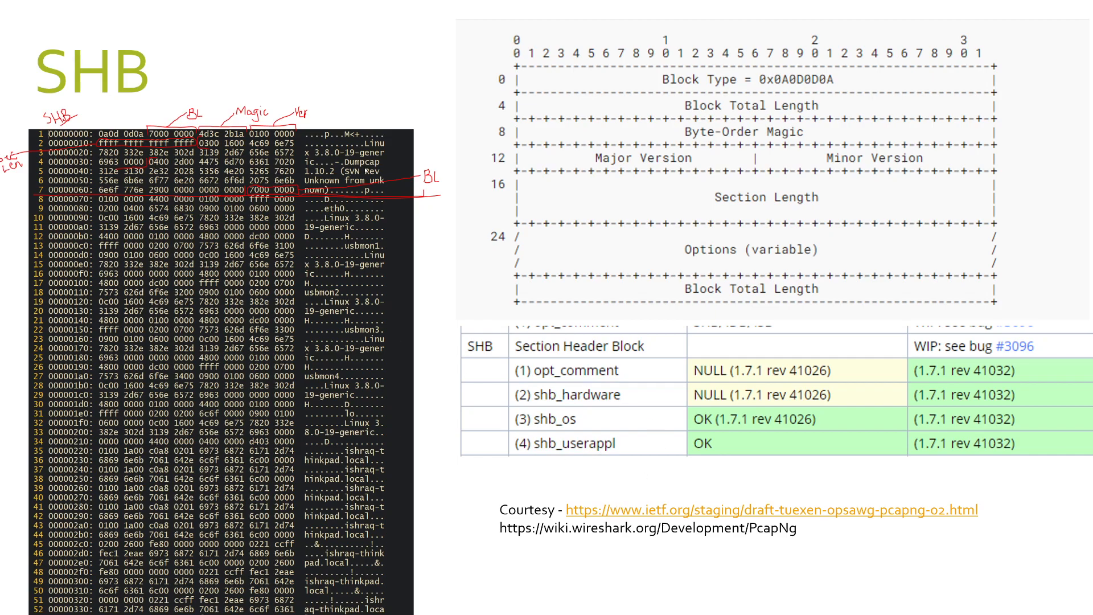
{"action": "mouse_move", "coordinate": [376, 176]}
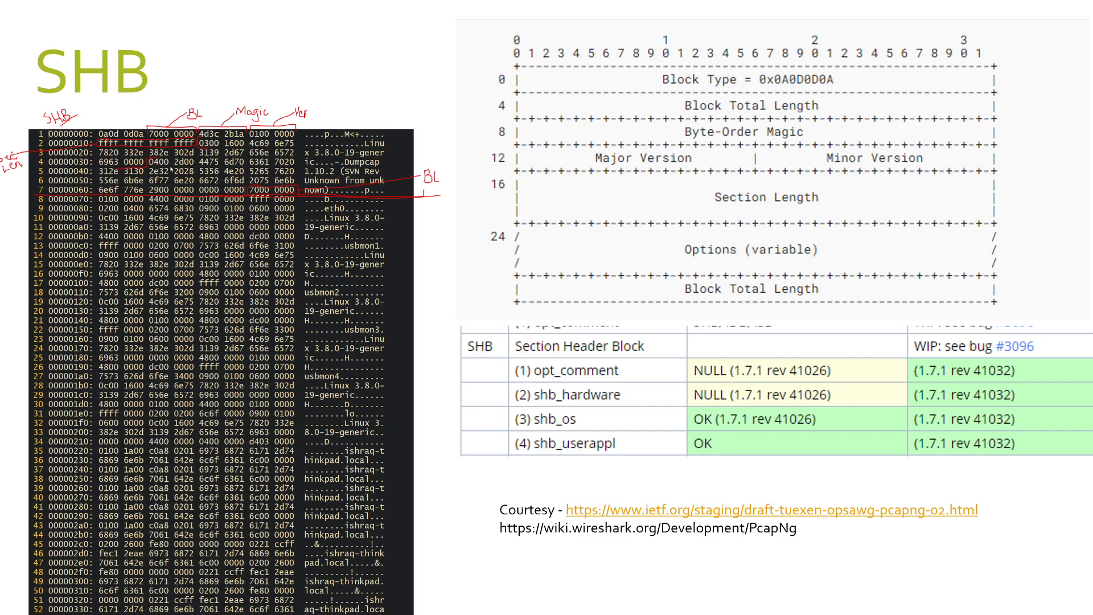
{"action": "mouse_move", "coordinate": [156, 191]}
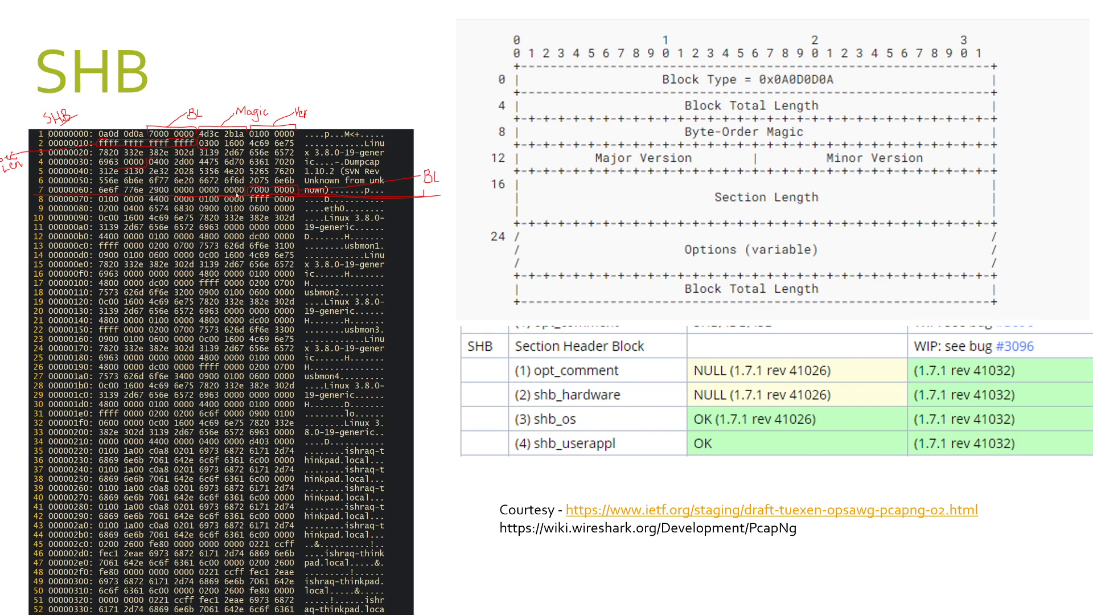
{"action": "mouse_move", "coordinate": [636, 226]}
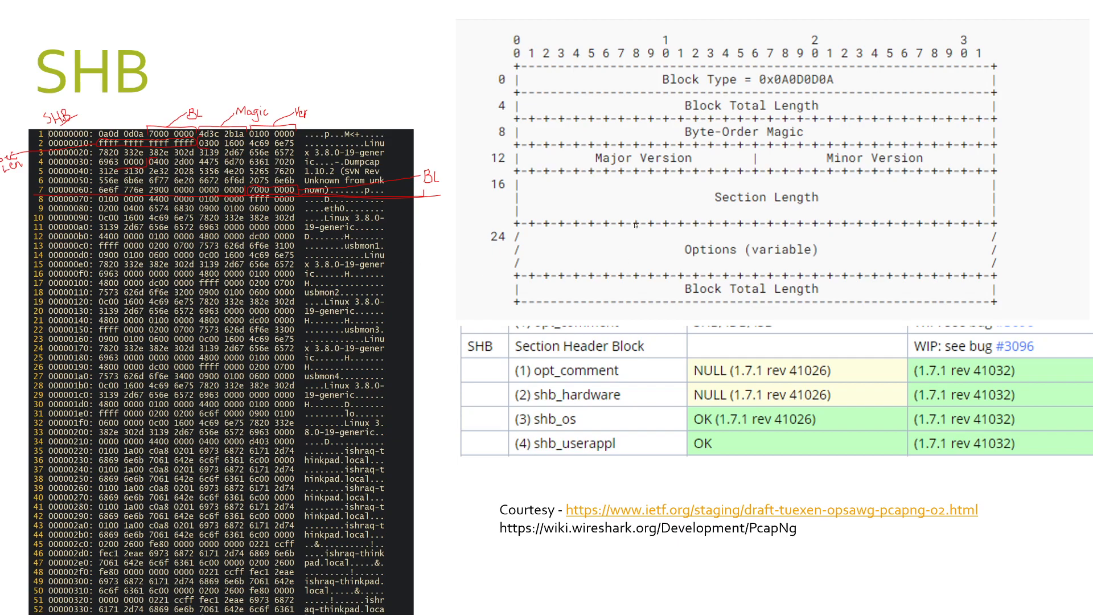
{"action": "mouse_move", "coordinate": [792, 265]}
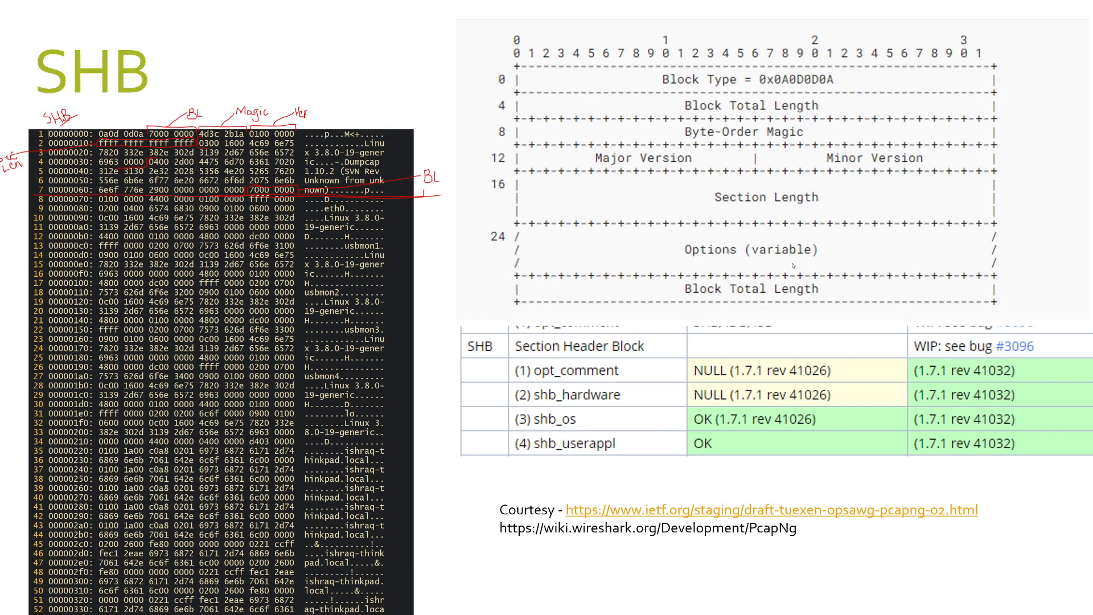
{"action": "mouse_move", "coordinate": [791, 266]}
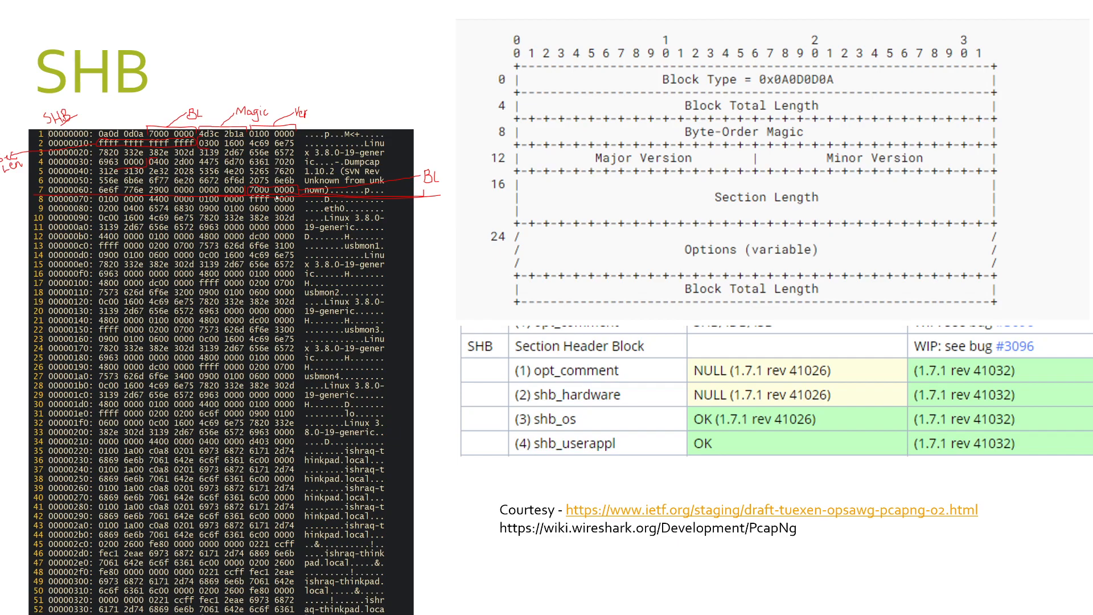
{"action": "mouse_move", "coordinate": [275, 198]}
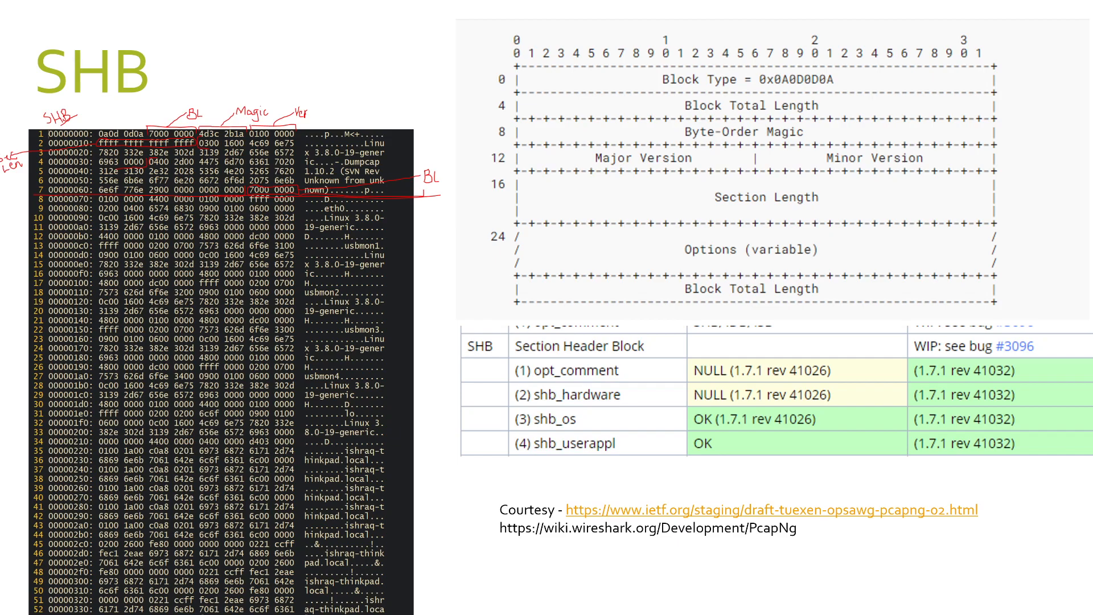